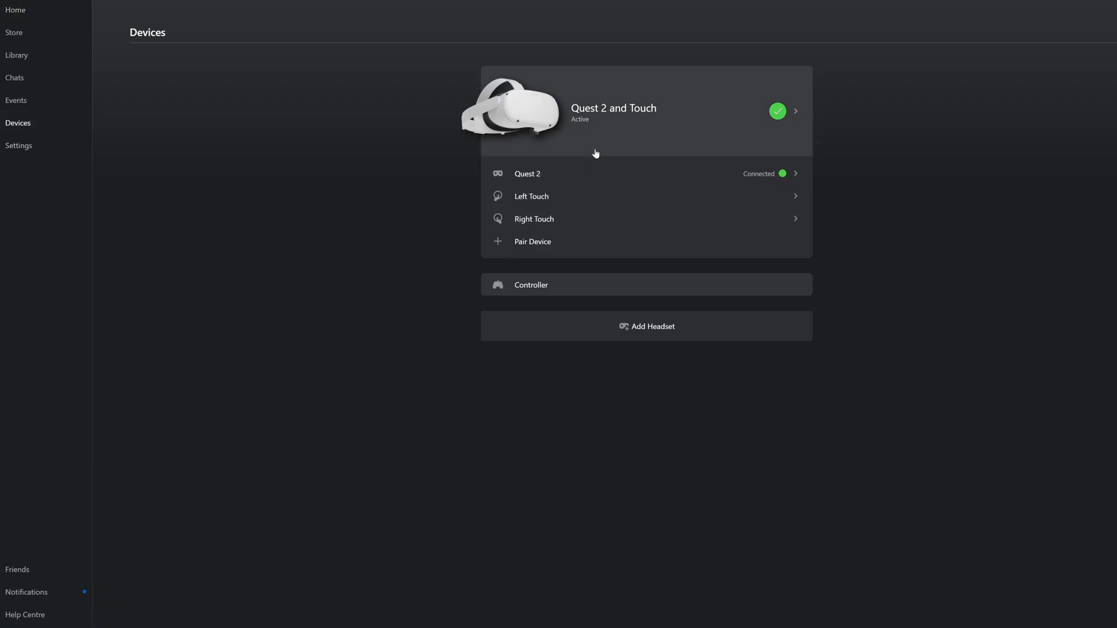
# Run the USB Test on Quest 2 and Touch, confirming a compatible USB 3 link at 2.7 Gbps
pyautogui.click(796, 111)
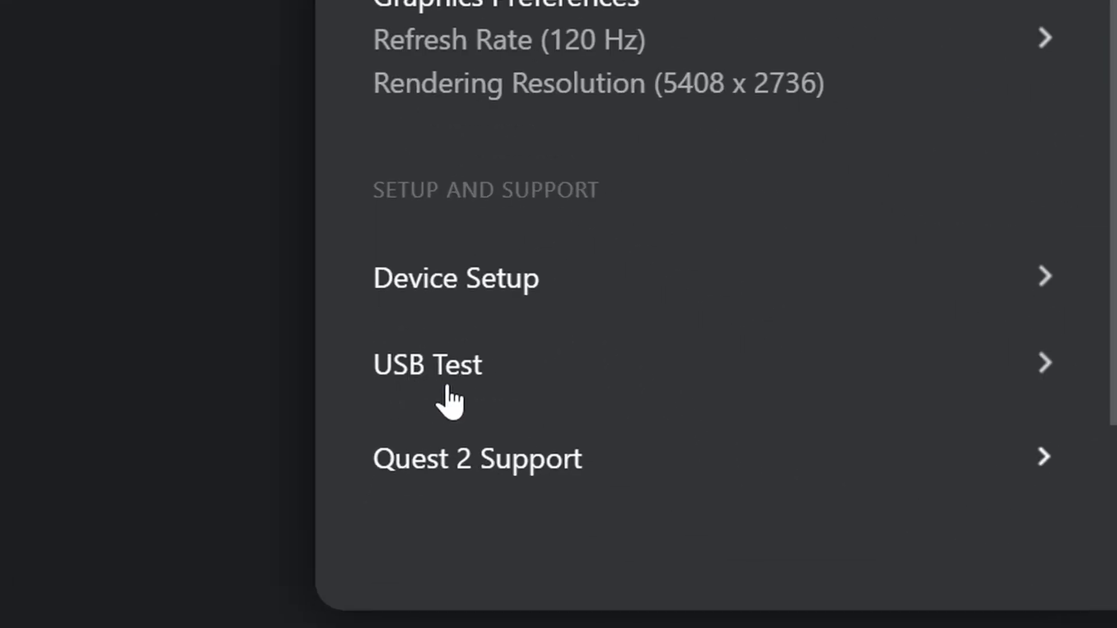
pyautogui.click(426, 365)
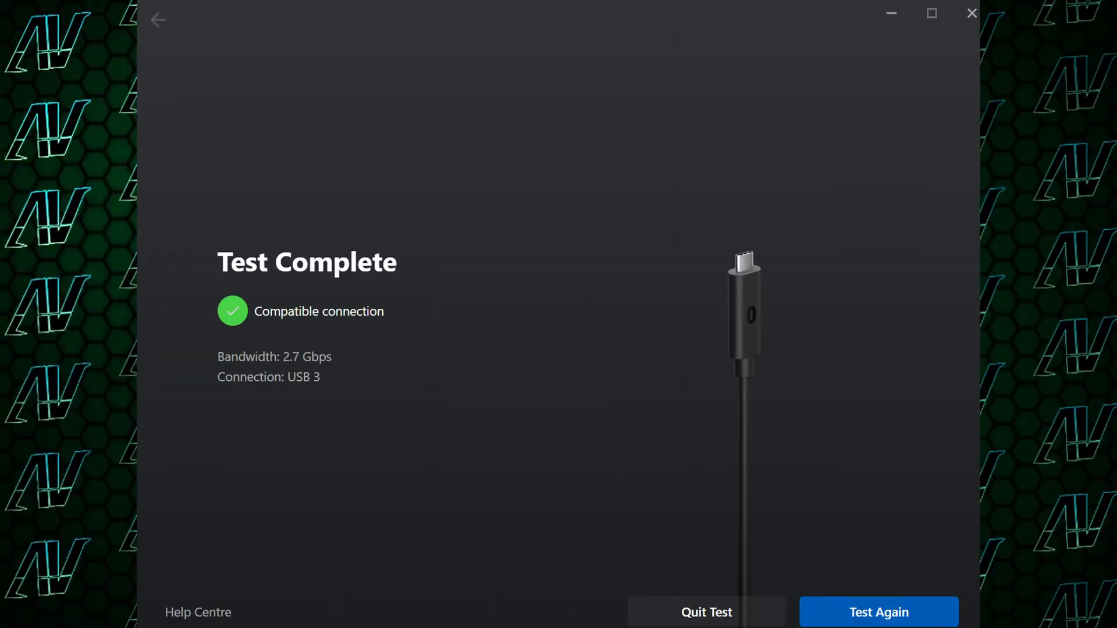